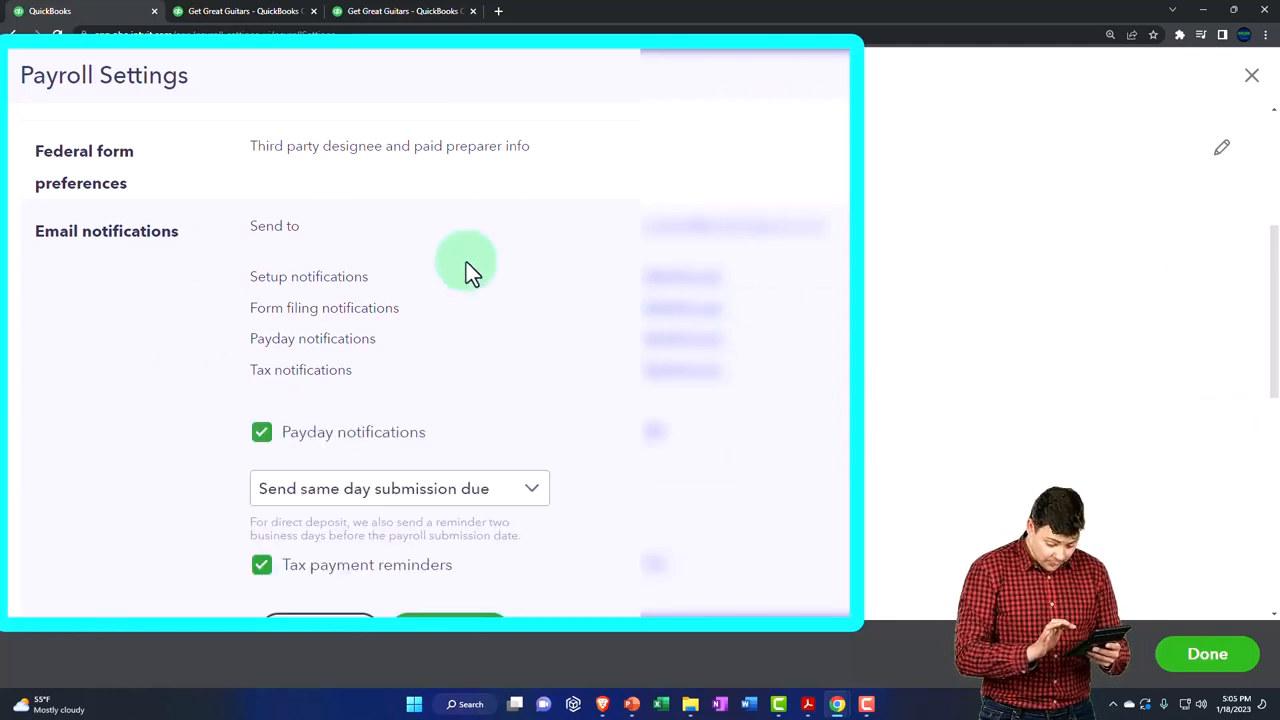
# Step: Scroll Payroll Settings down to the Employee profile management section for review
pyautogui.scroll(-3)
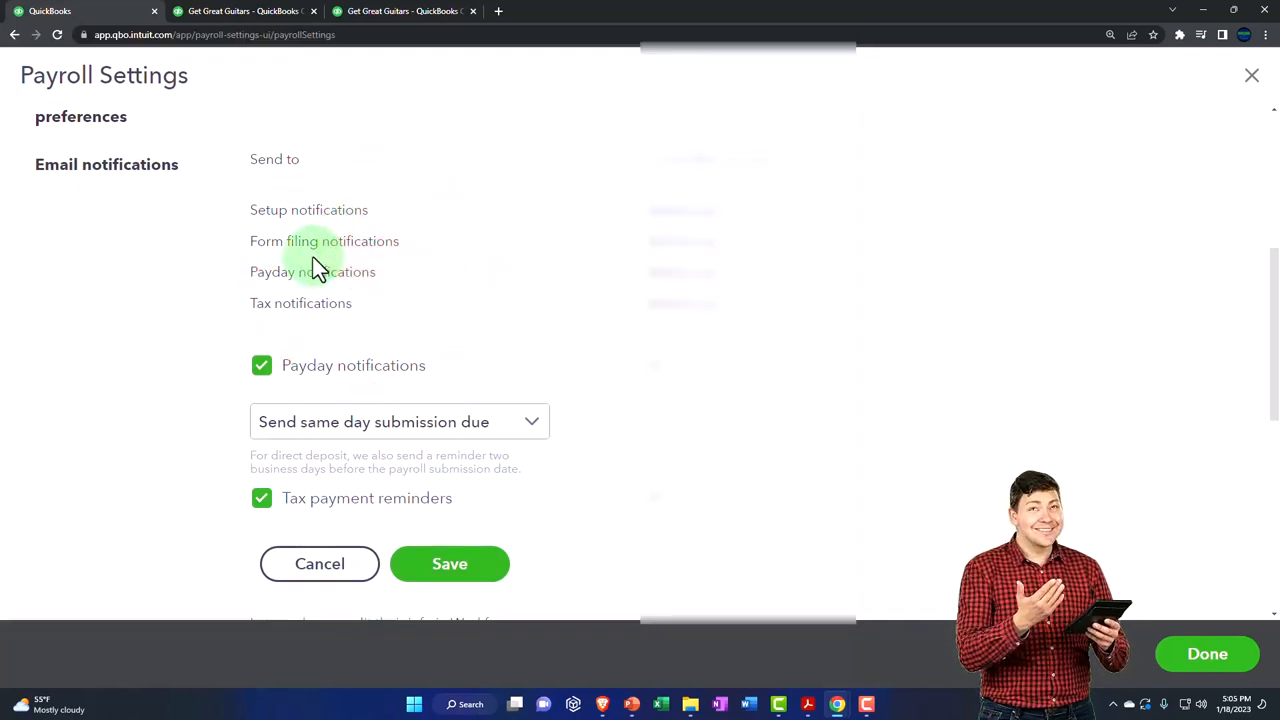
pyautogui.moveTo(308, 304)
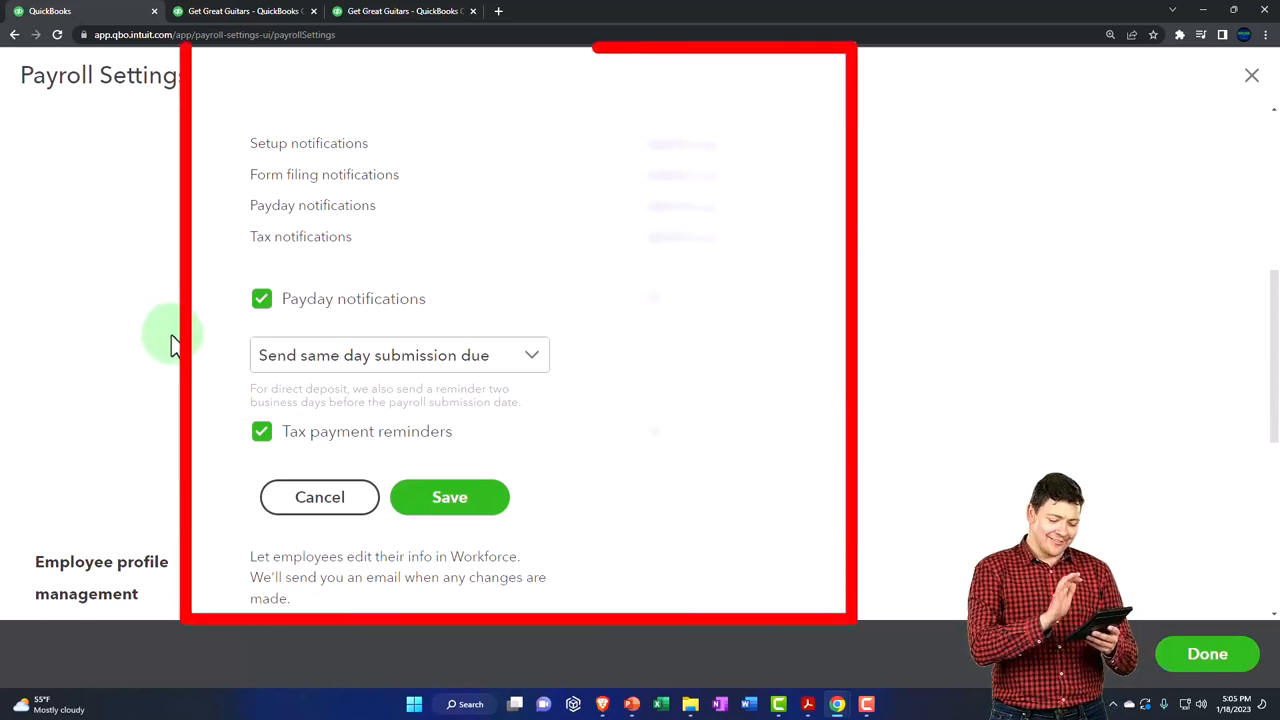
pyautogui.moveTo(332, 400)
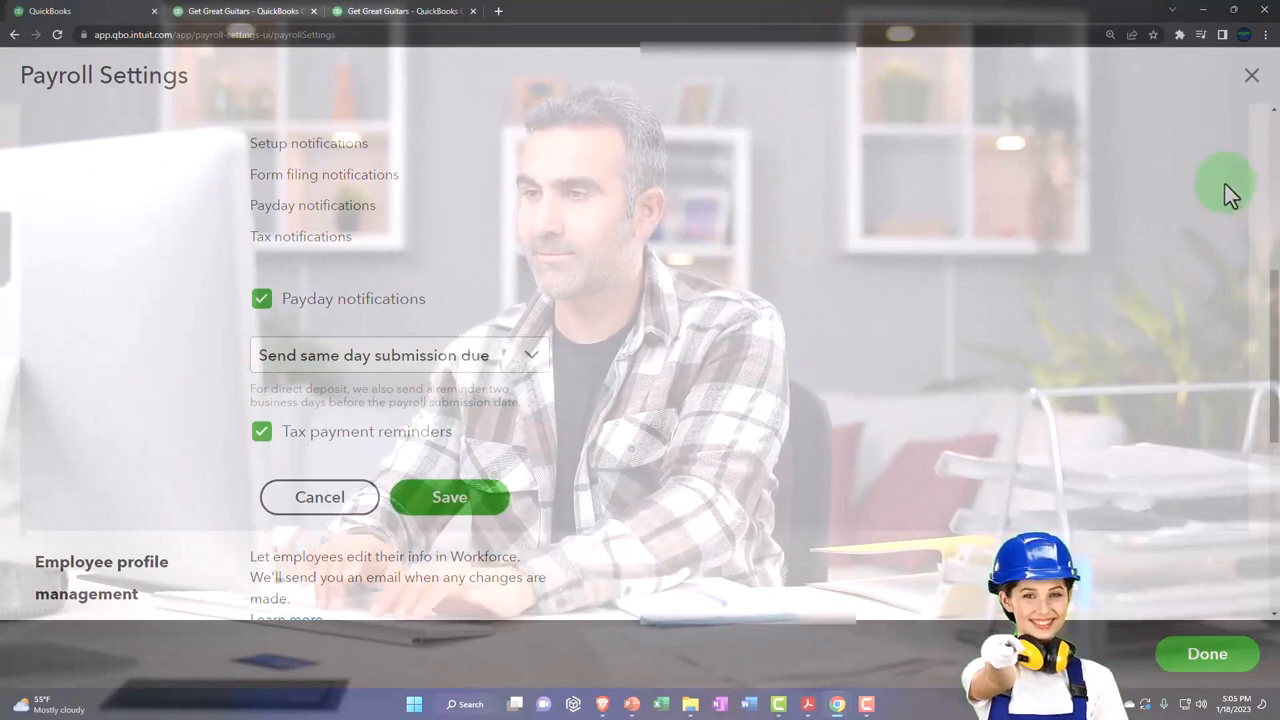
pyautogui.scroll(-3)
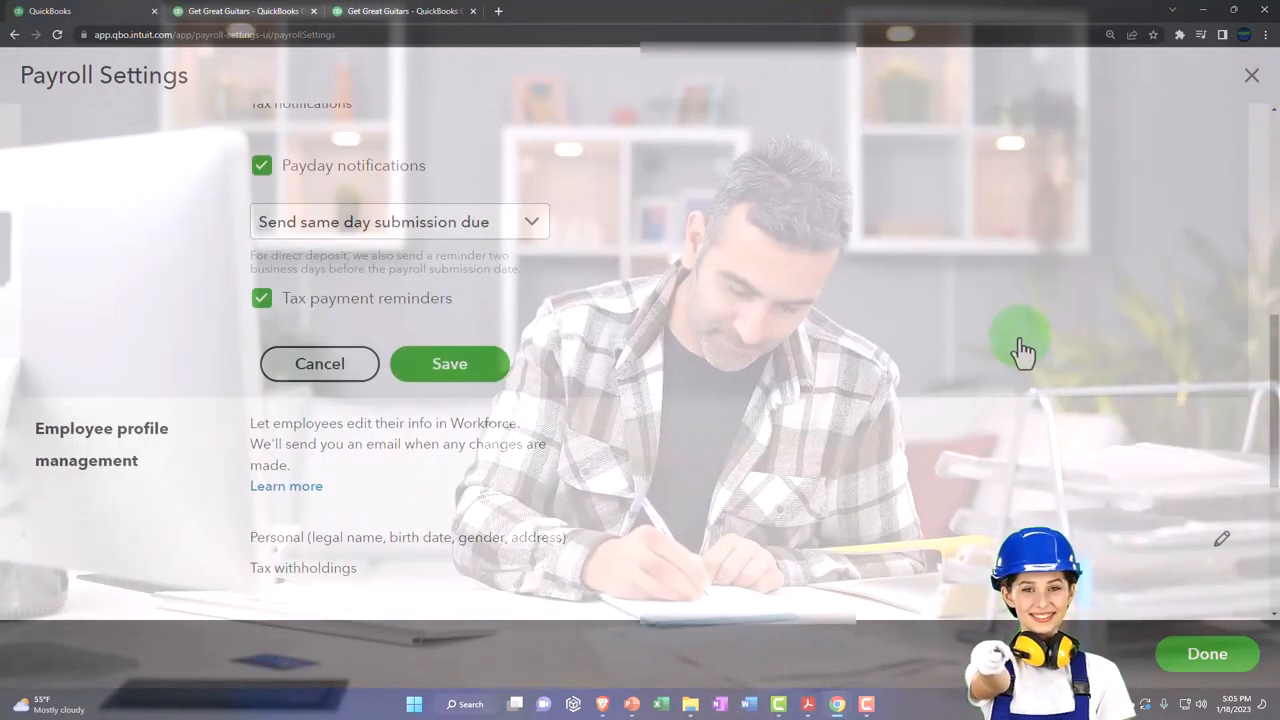
pyautogui.scroll(-3)
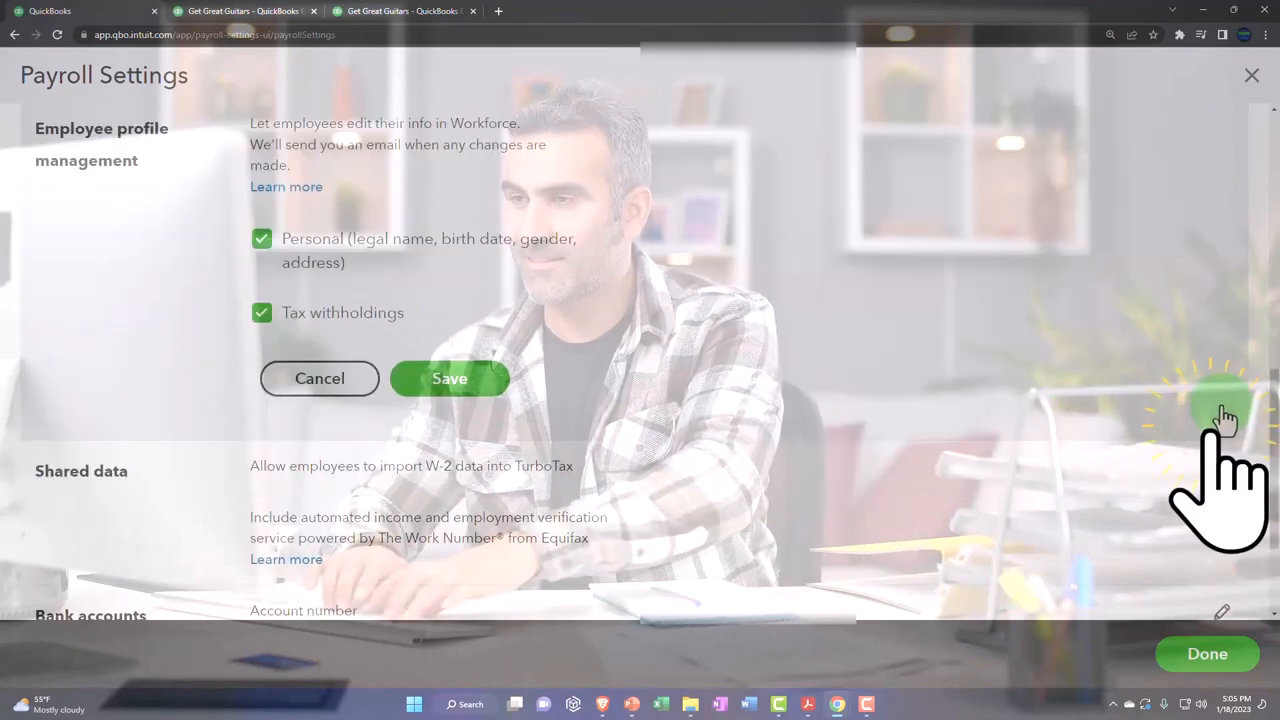
pyautogui.scroll(-3)
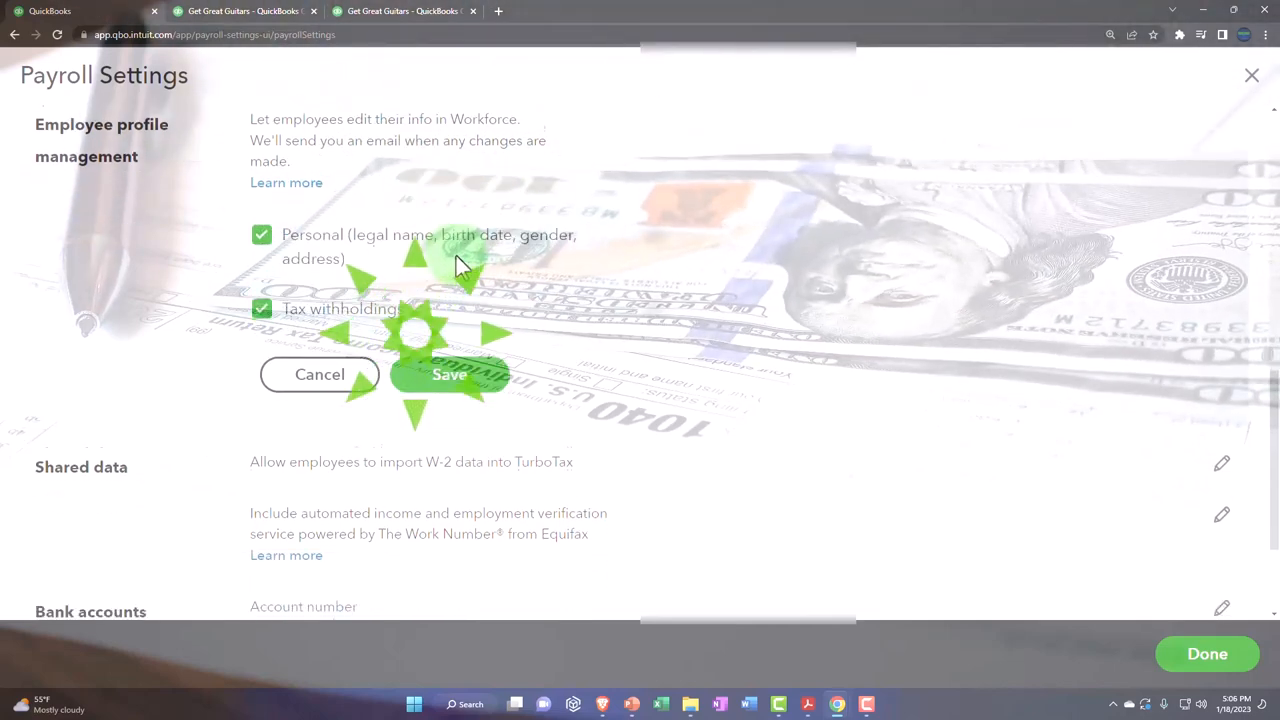
pyautogui.scroll(-3)
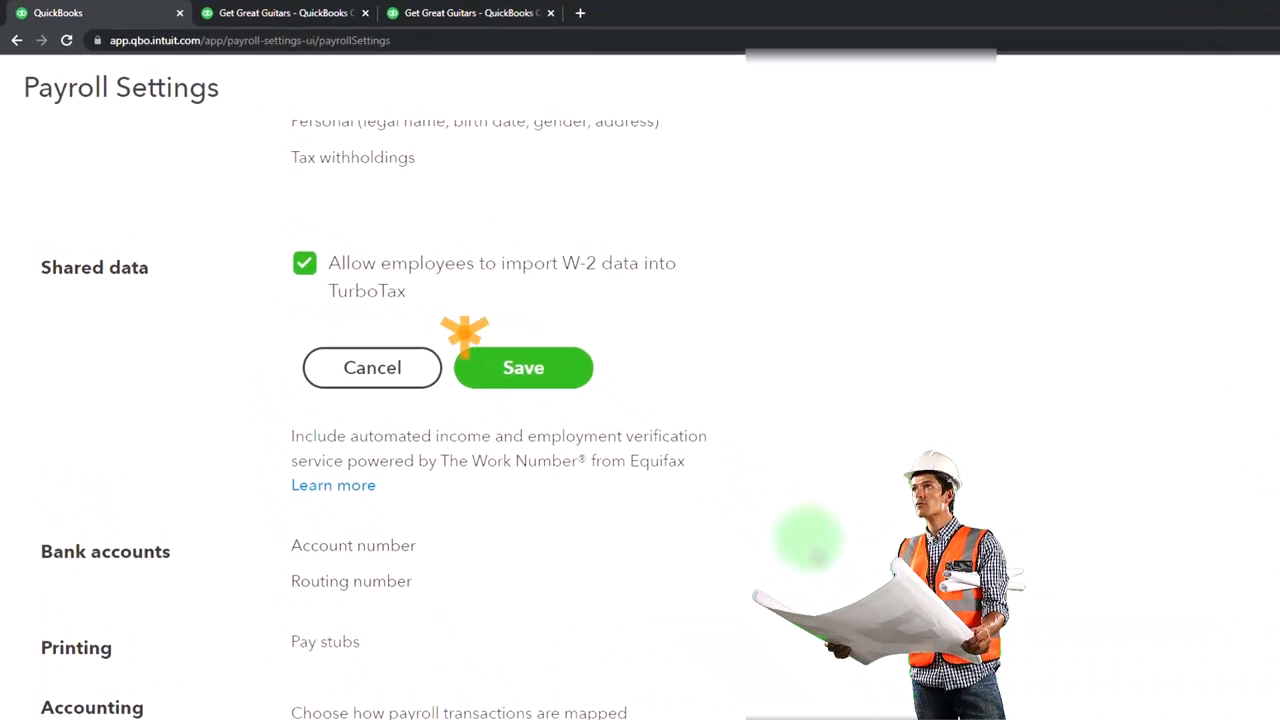
# Step: Scroll down to the Shared data section with the W-2 TurboTax import option
pyautogui.scroll(-3)
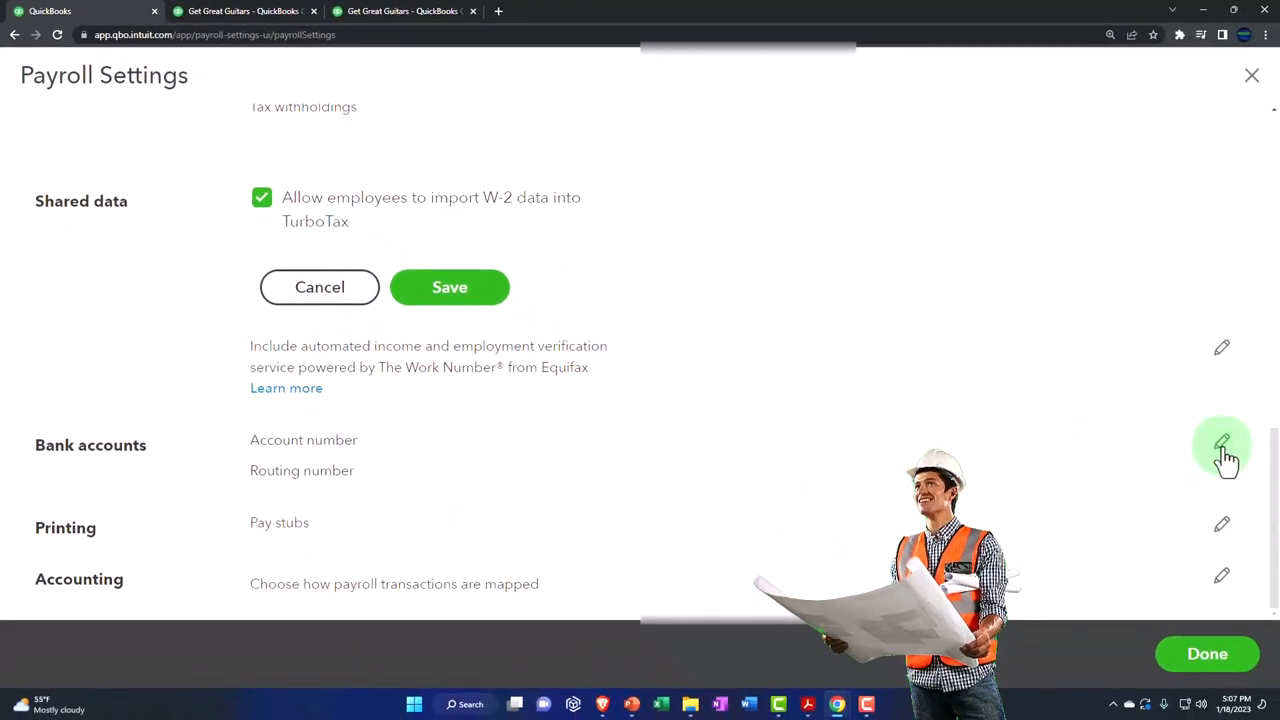
pyautogui.click(1222, 444)
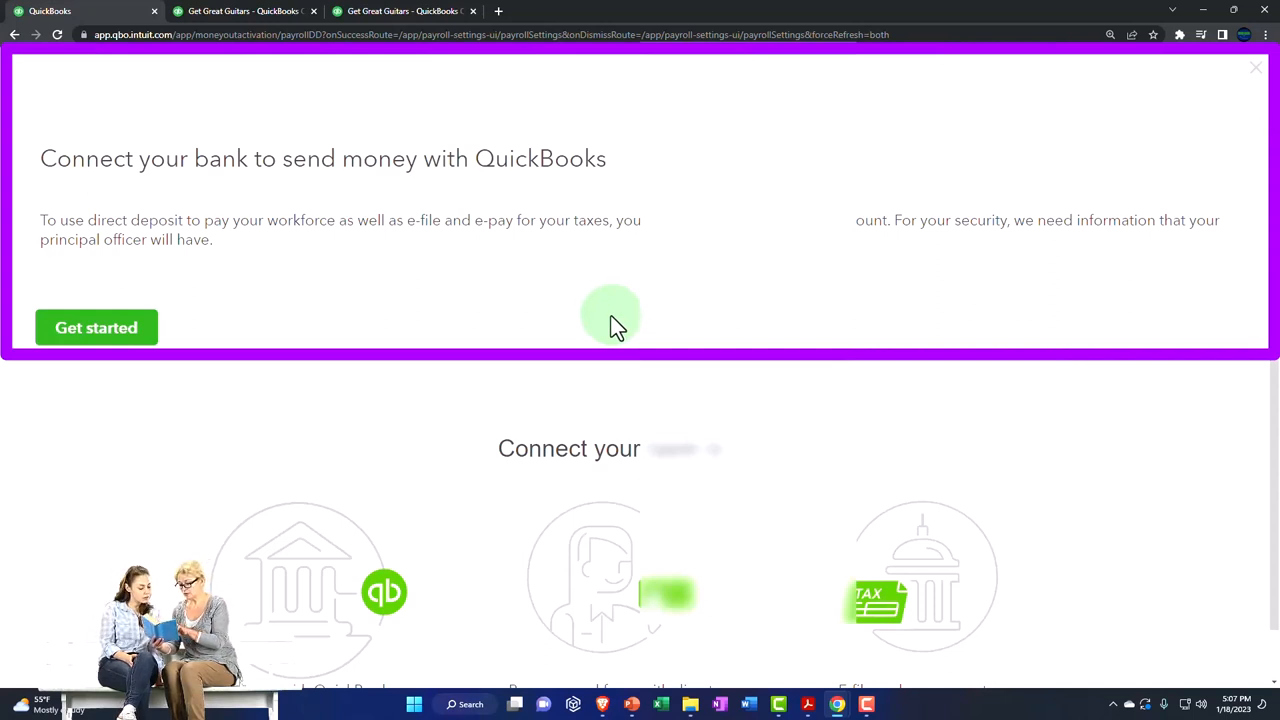
pyautogui.moveTo(862, 262)
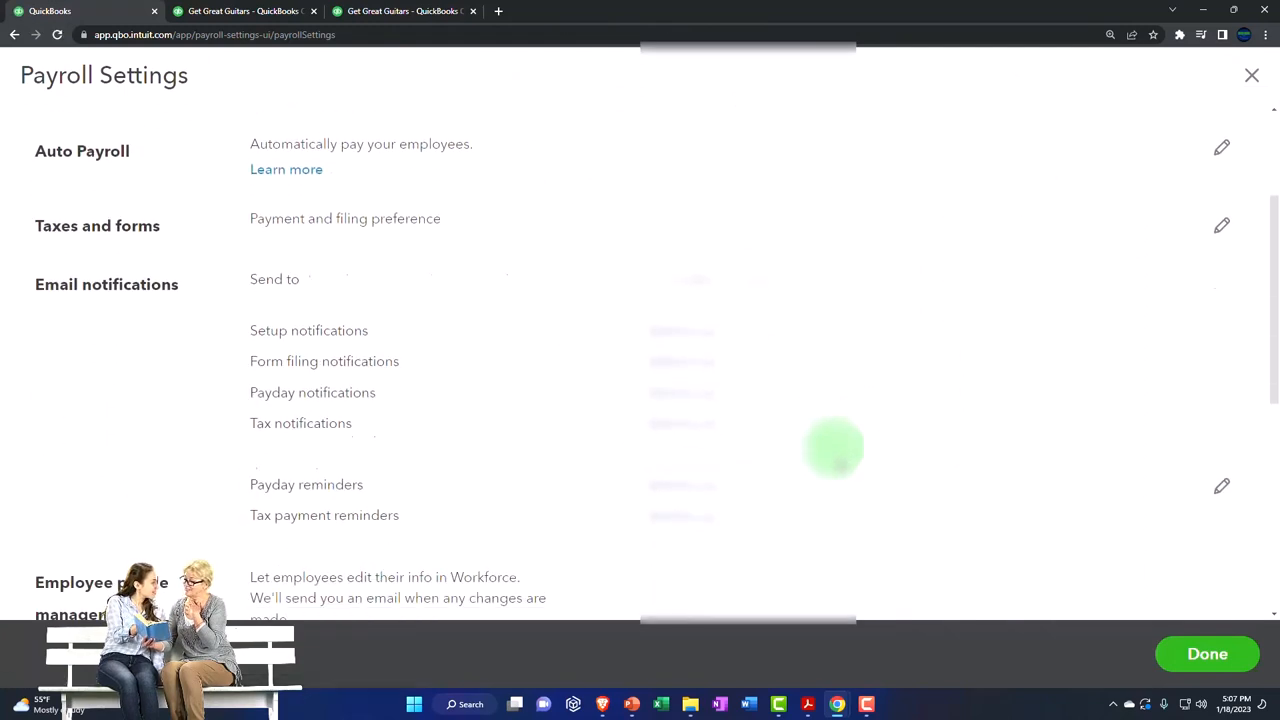
pyautogui.scroll(-3)
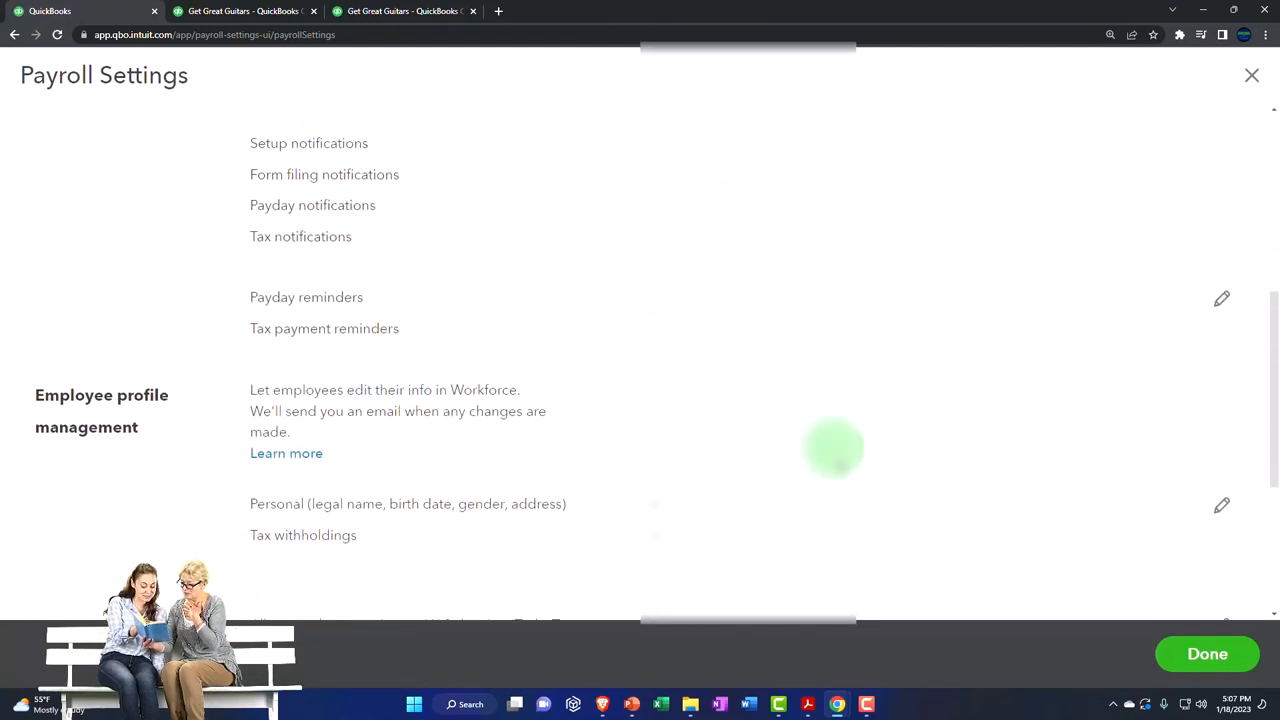
pyautogui.scroll(-3)
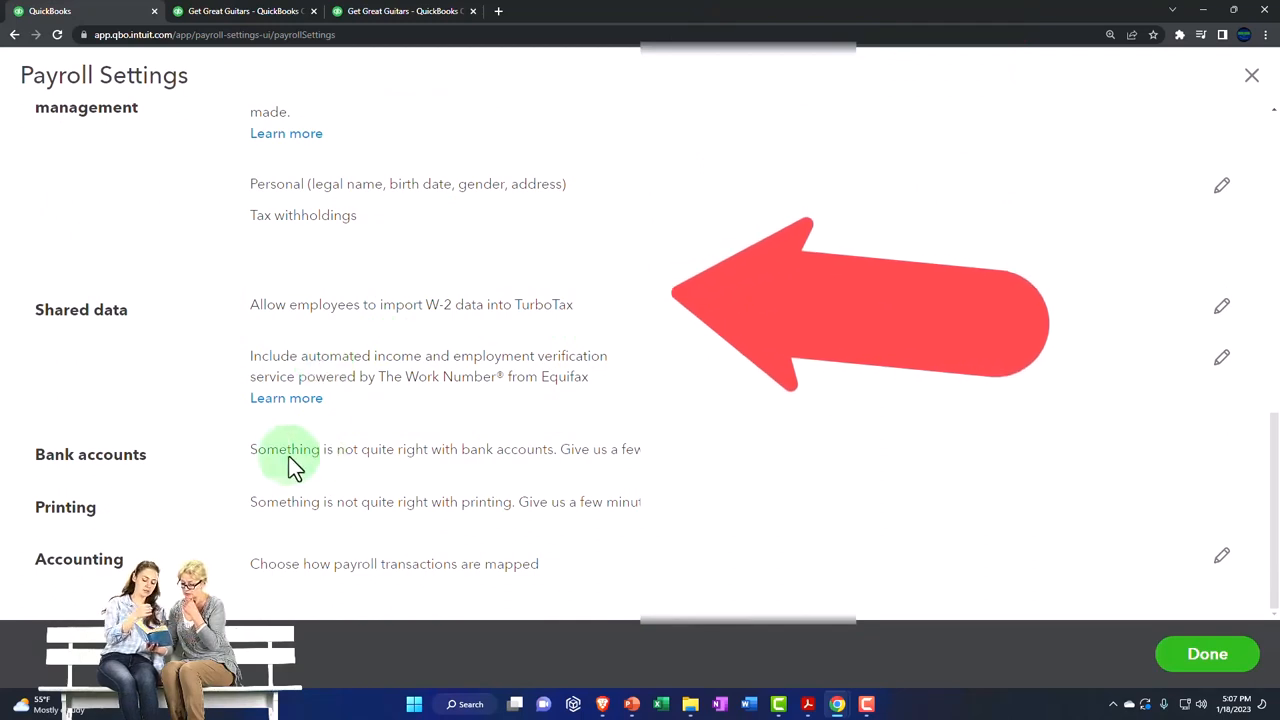
pyautogui.moveTo(416, 476)
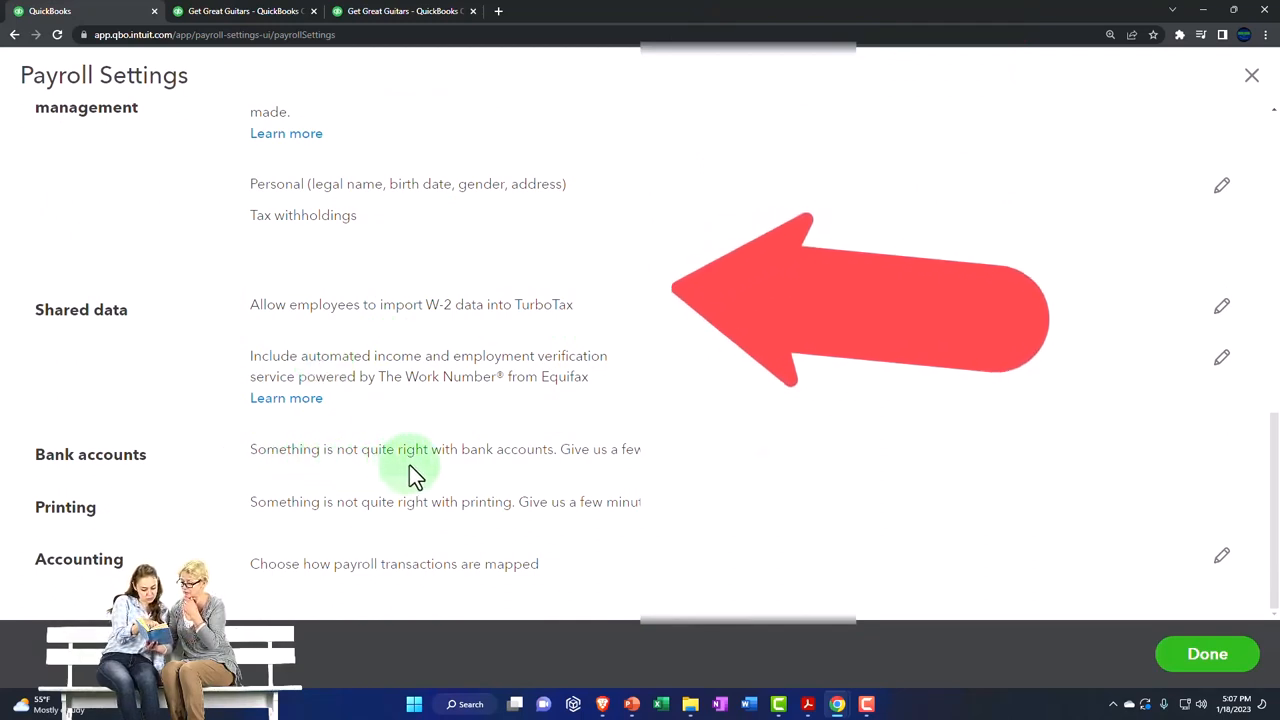
pyautogui.moveTo(204, 524)
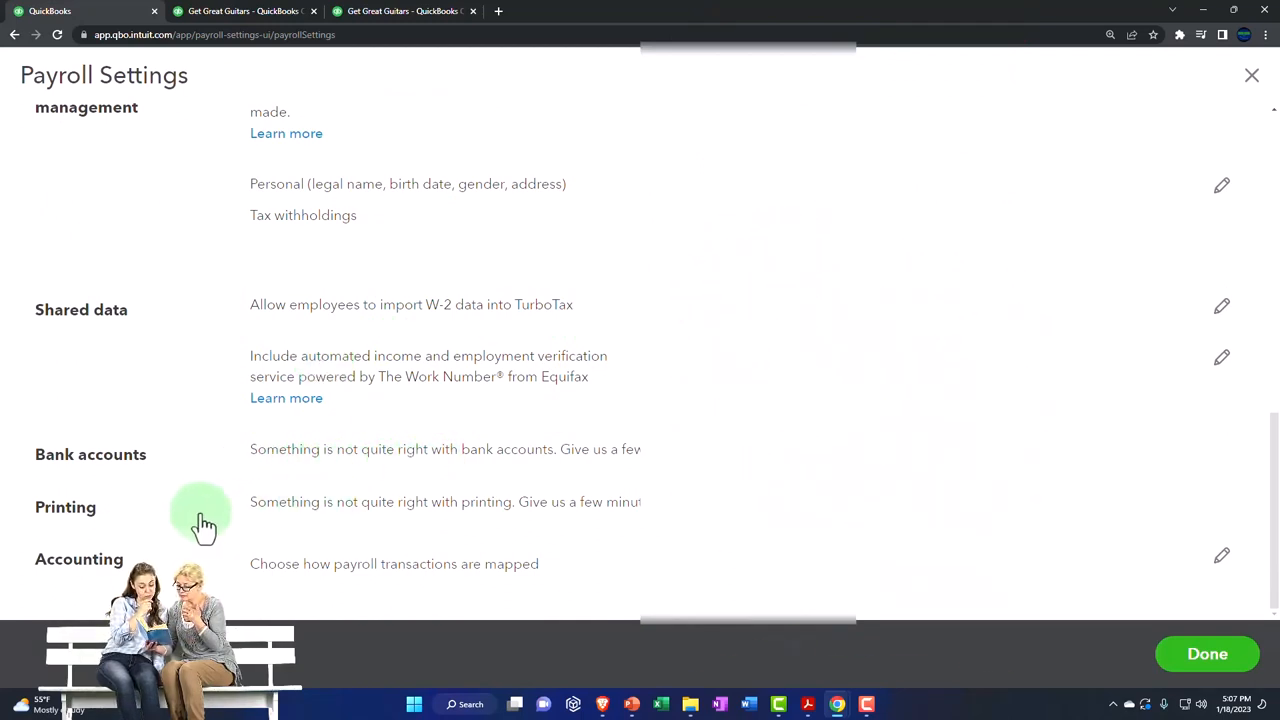